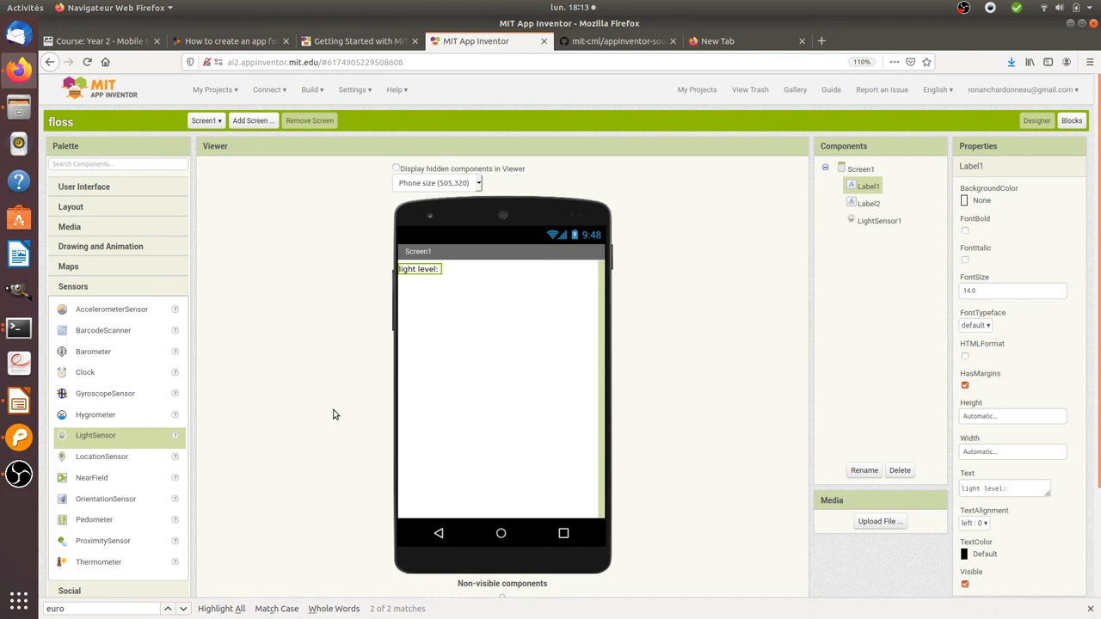
mouse_move(310, 466)
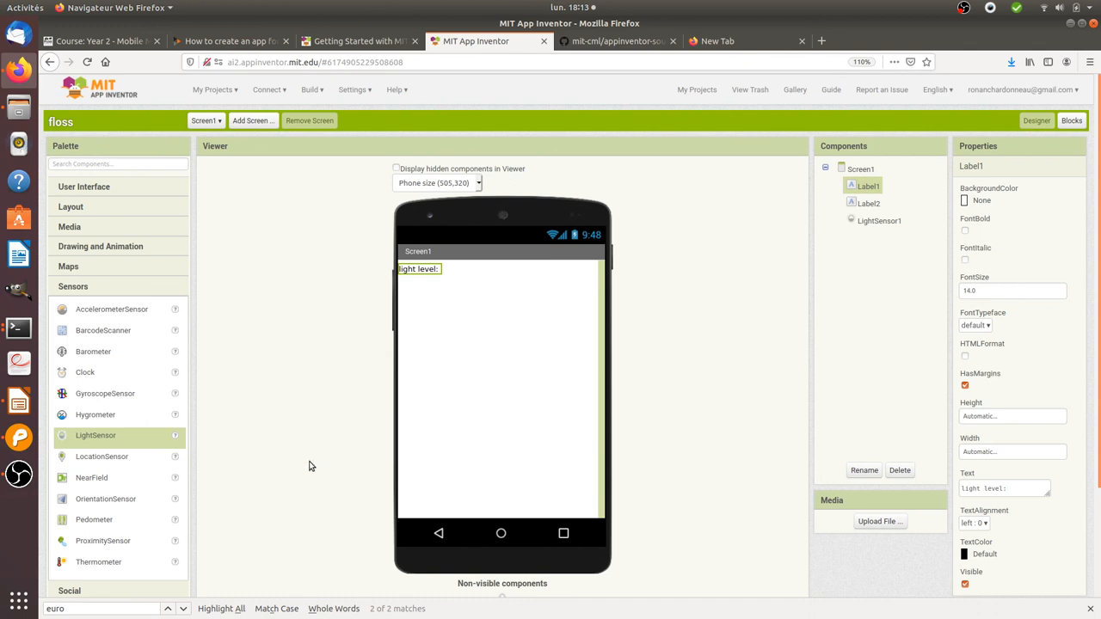
mouse_move(435, 409)
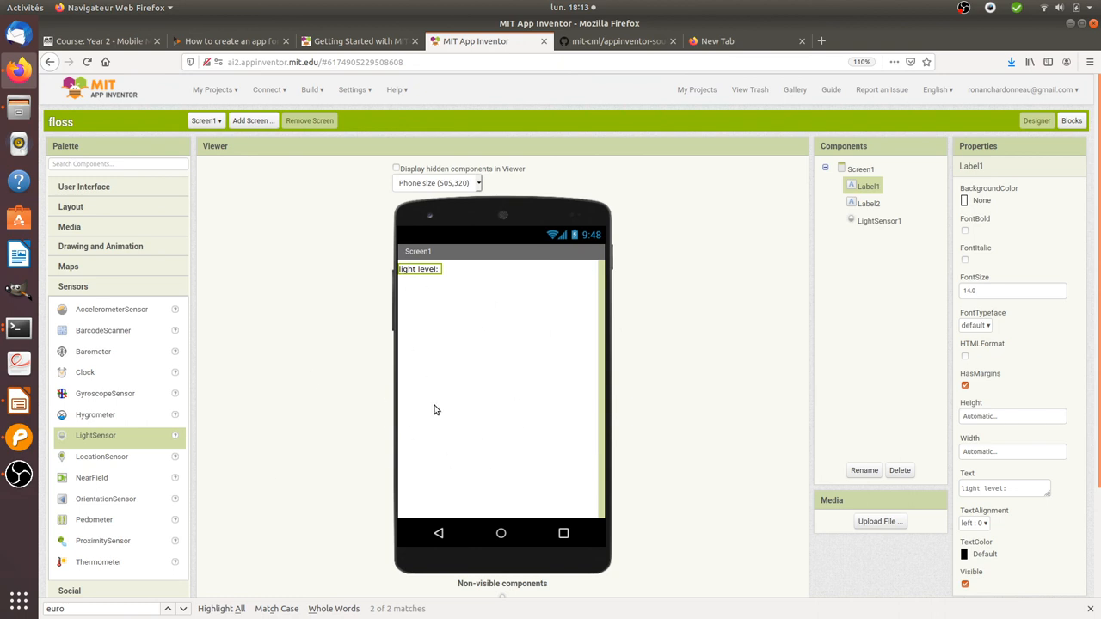
mouse_move(409, 382)
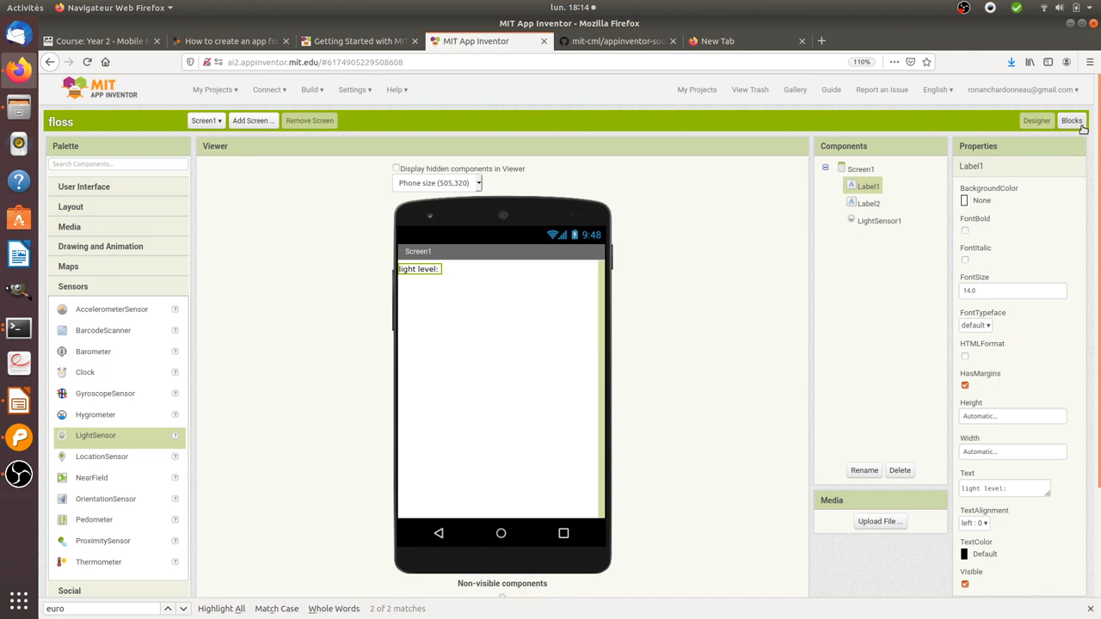
- Review the LightChanged event logic in Blocks and reveal the Build menu's APK options for floss
left_click(1071, 120)
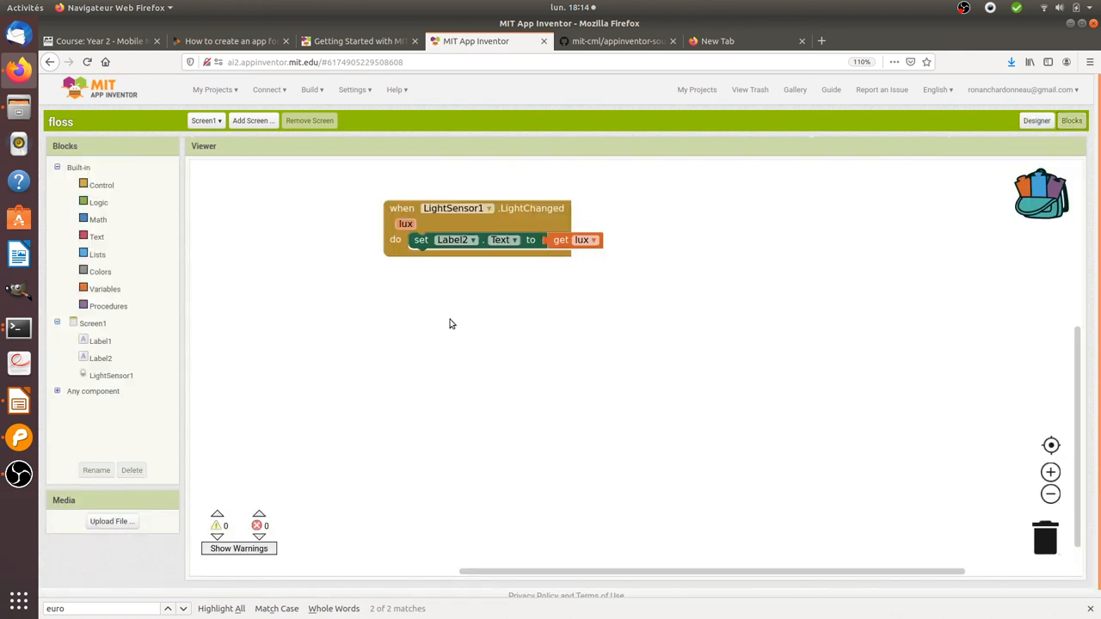
mouse_move(429, 265)
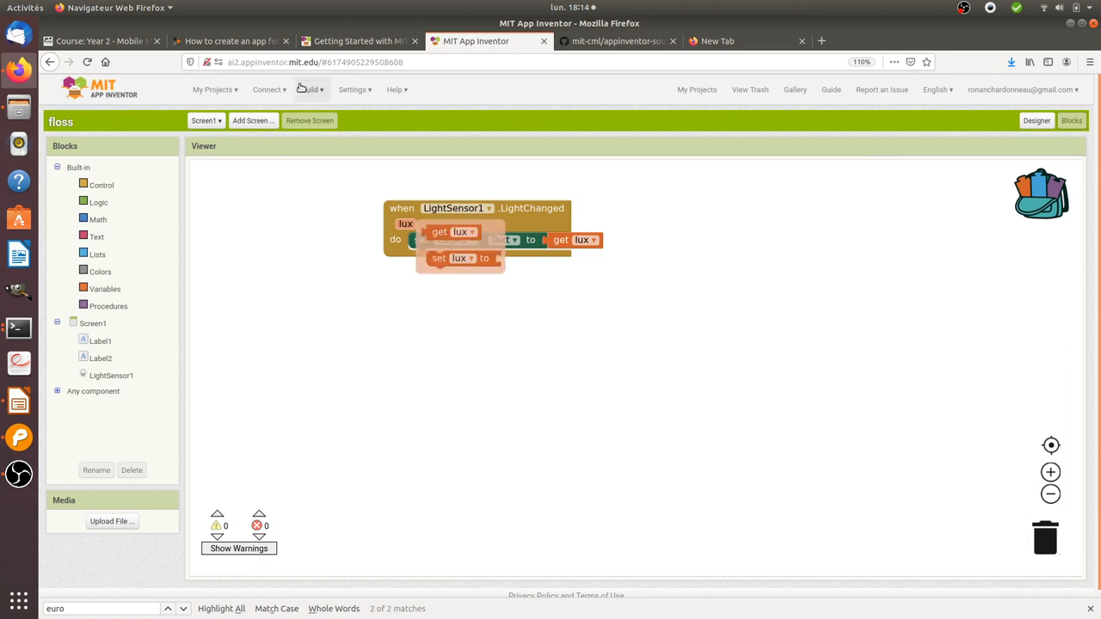
left_click(310, 89)
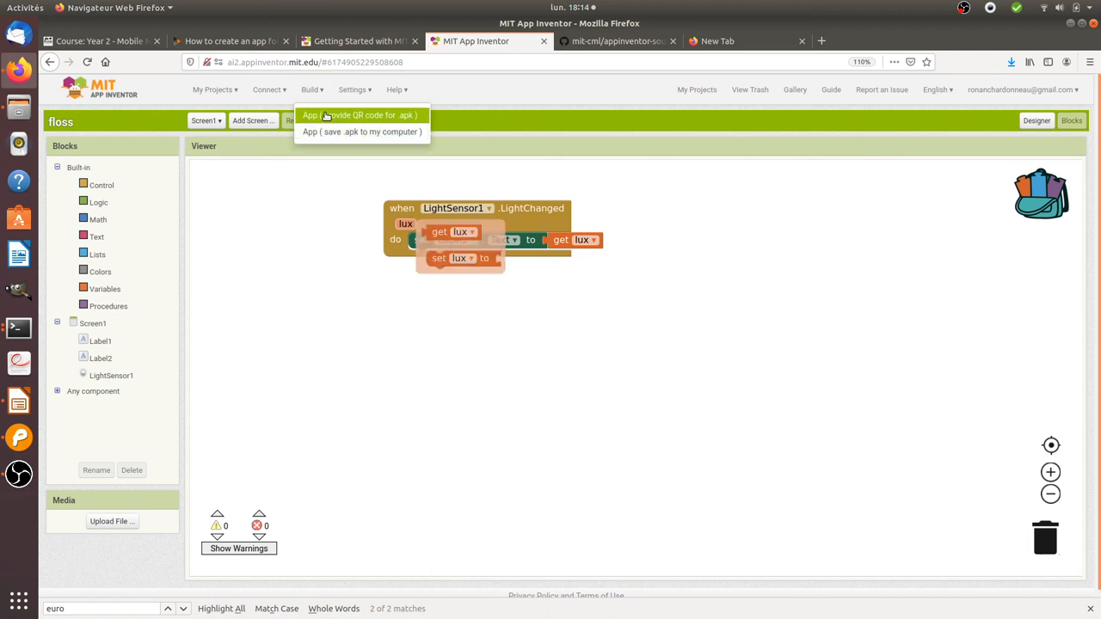